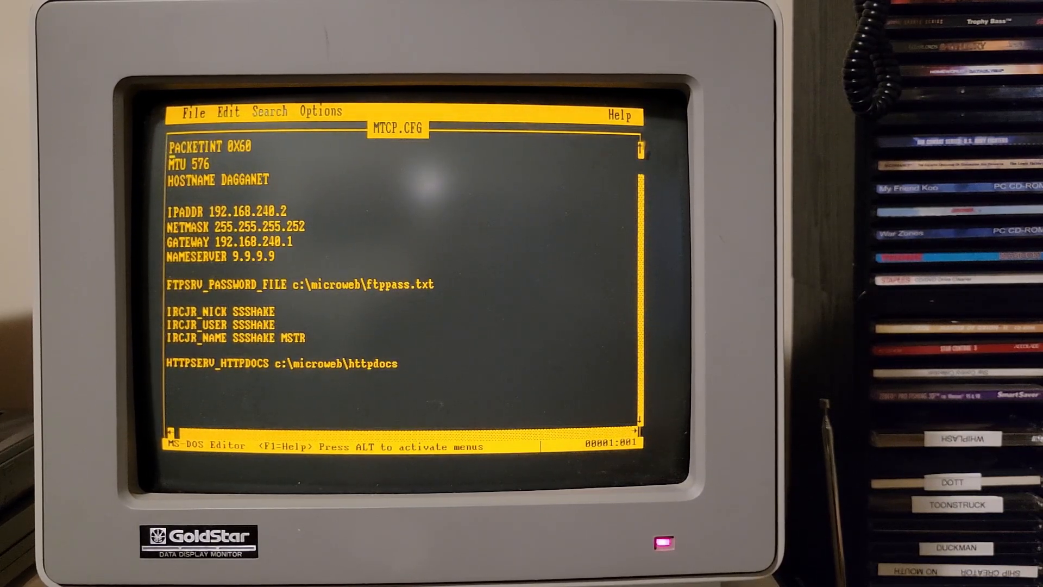
- Exit MS-DOS Editor from the File menu, leaving MTCP.CFG with its network settings
left_click(193, 111)
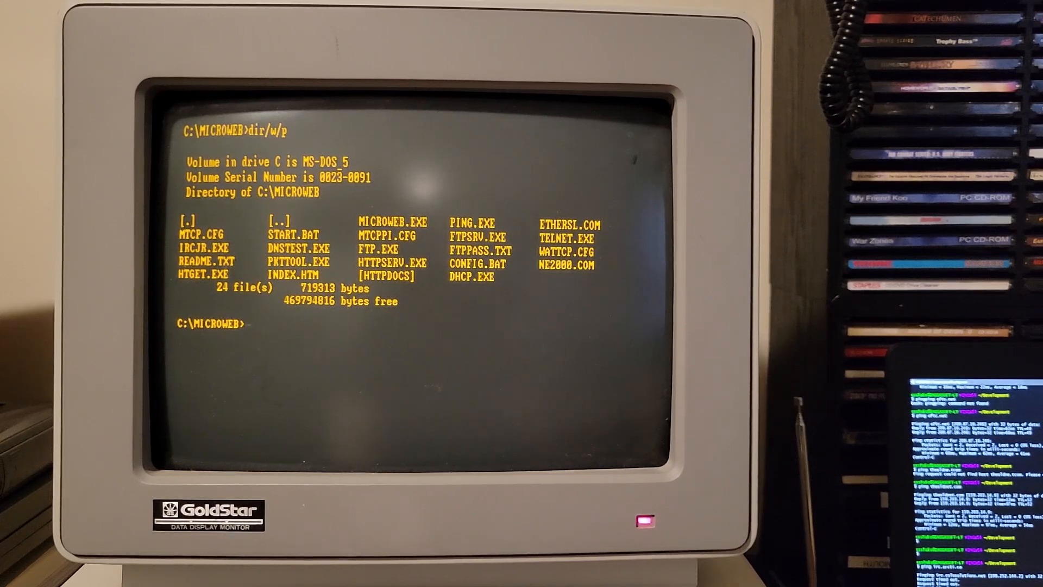
- View and run START.BAT to load the SLIP driver and mTCP, then ping 8.8.8.8
type("type start.bat")
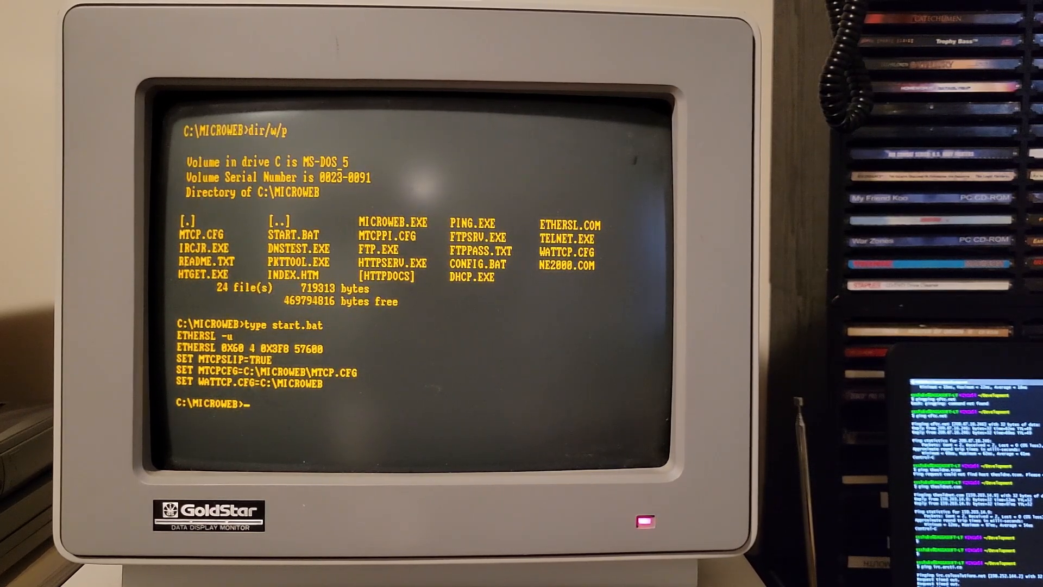
type("start")
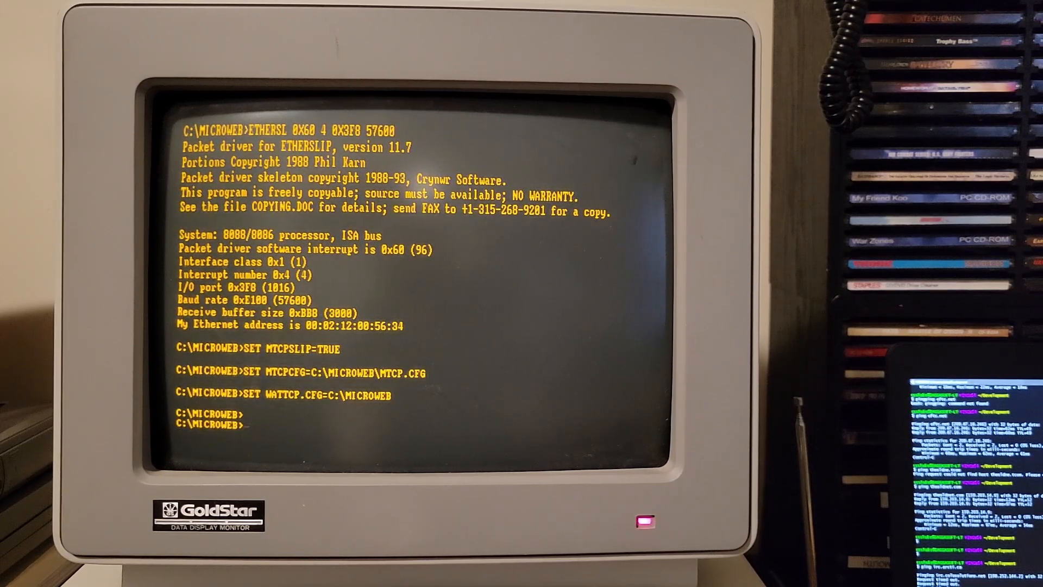
type("ping")
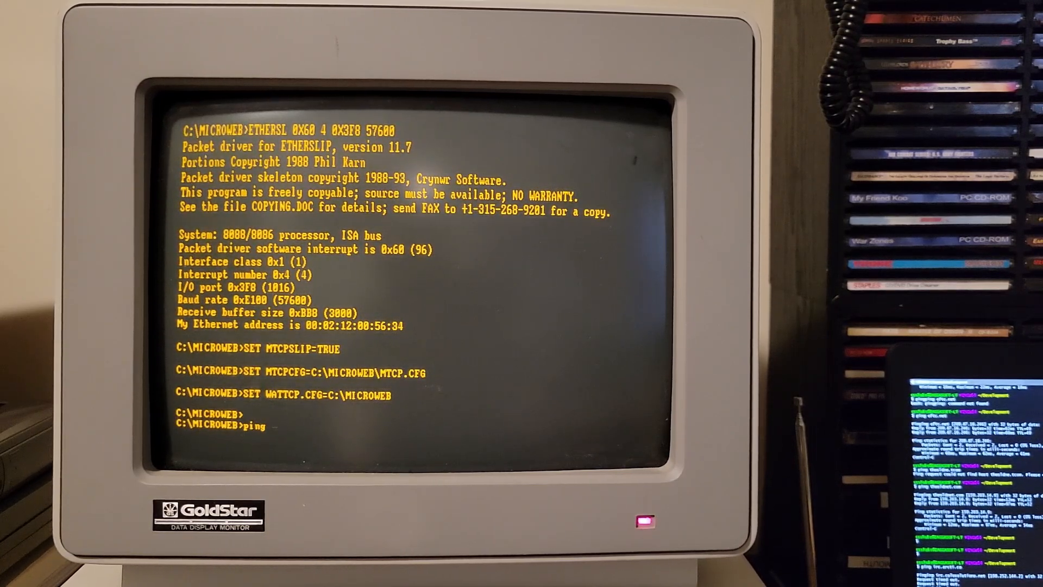
type("8.8.8.8")
type("f")
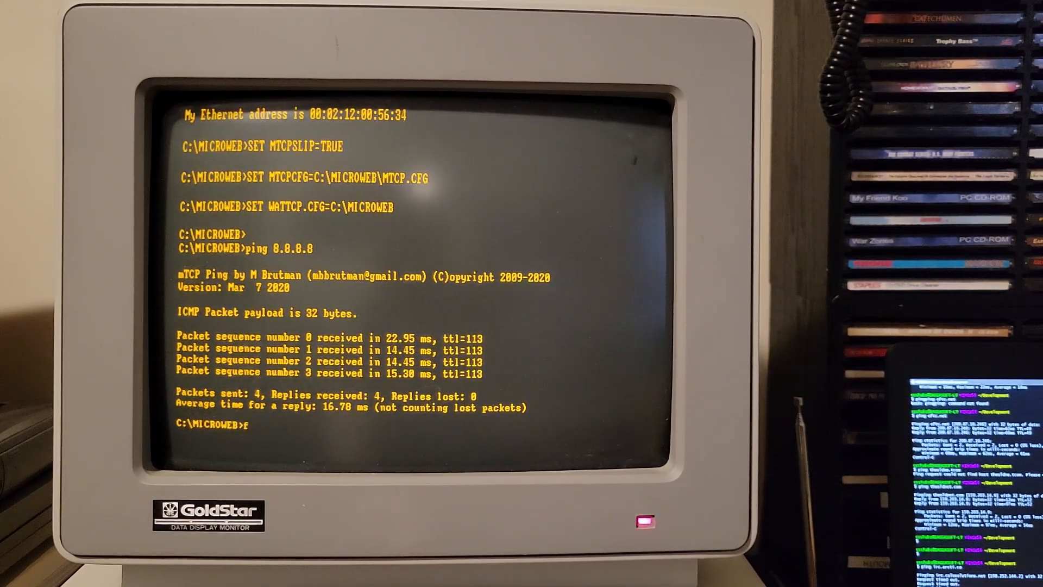
- Connect to 10.0.0.10 with mTCP FTP as anonymous and enter the dosnet folder
type("tp 10.0.0.10")
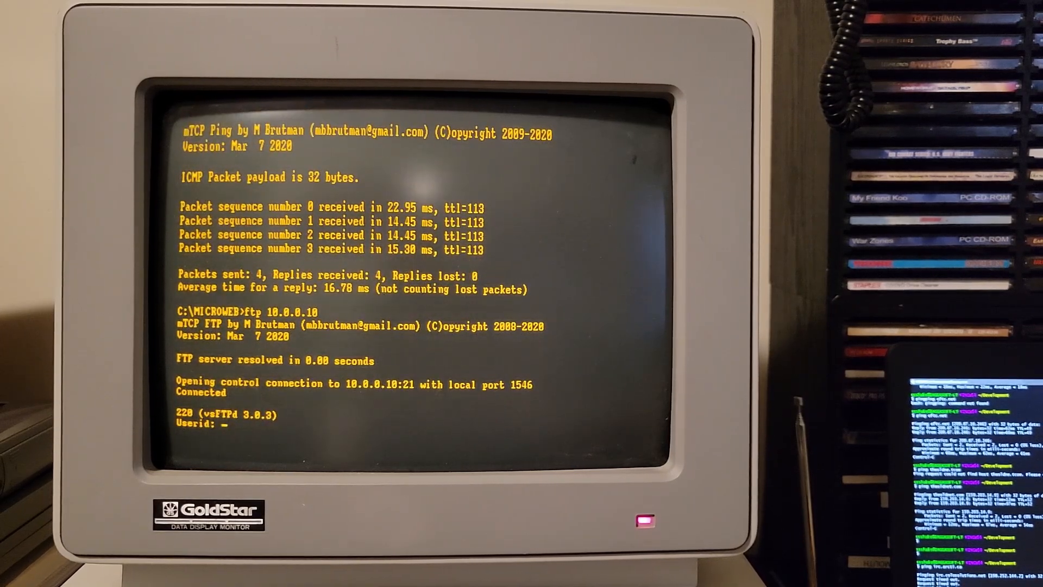
type("anonymous")
type("cd dosnet")
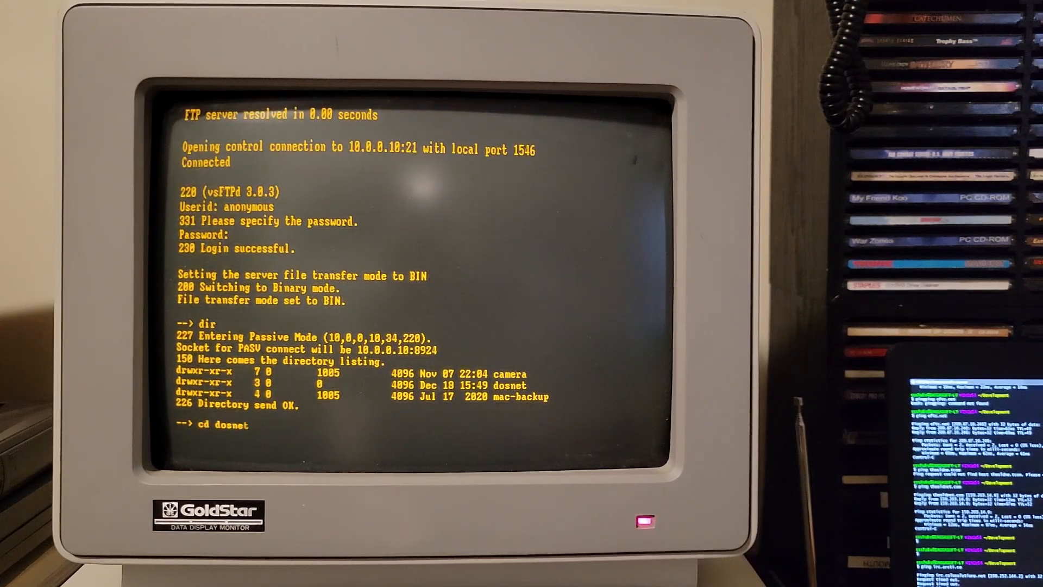
key("Return")
type("dir")
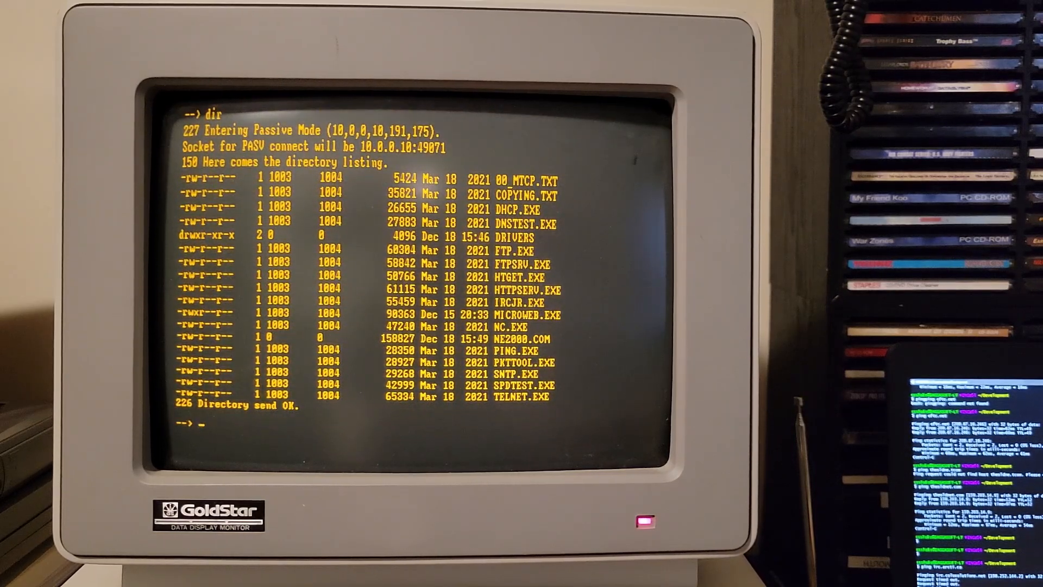
- Download SNTP.EXE with GET, quit FTP, and begin the ircjr command
type("GET SNTP>E")
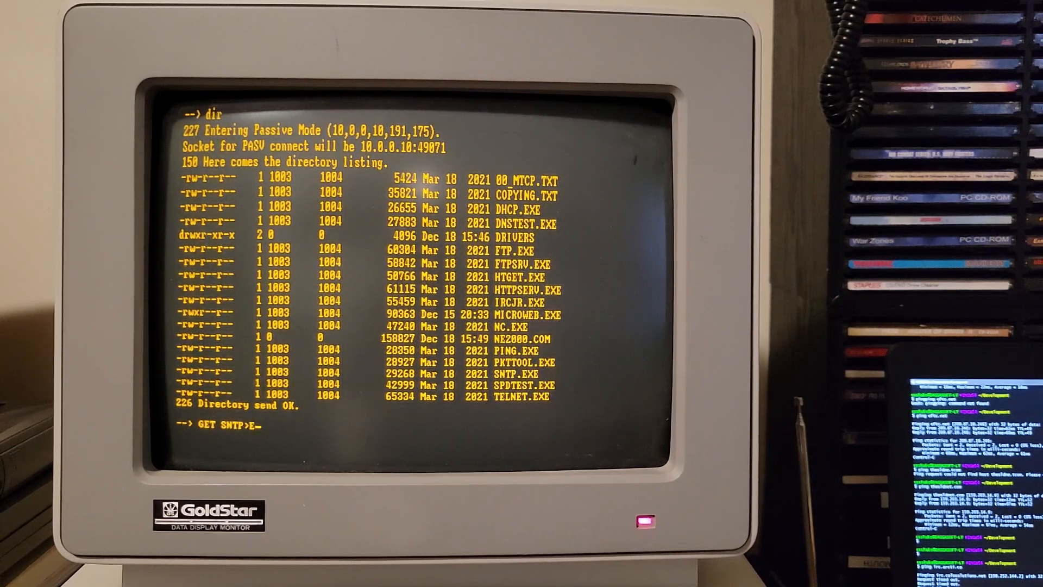
type(".EXE")
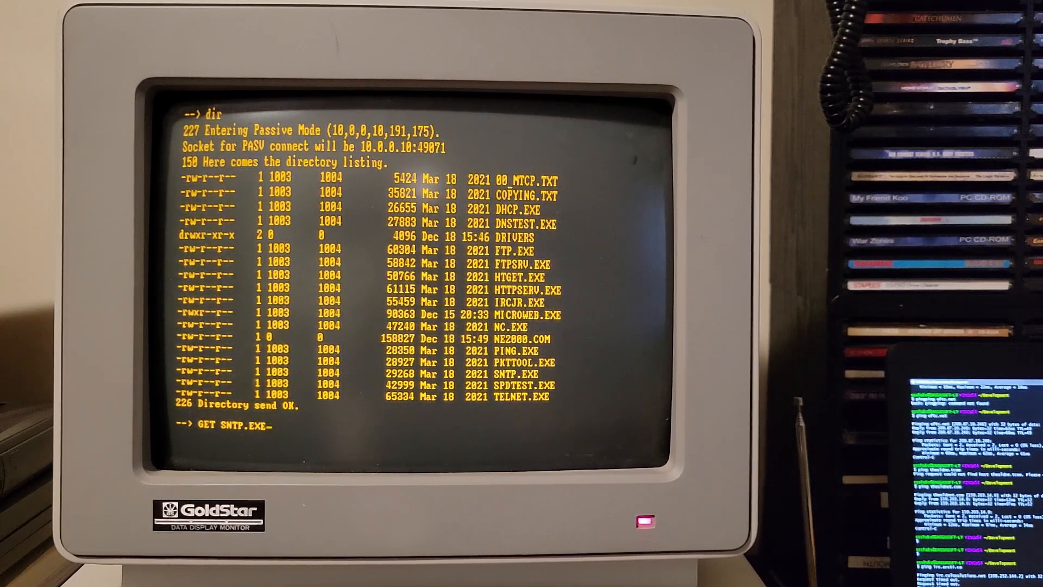
key("Return")
type("quit")
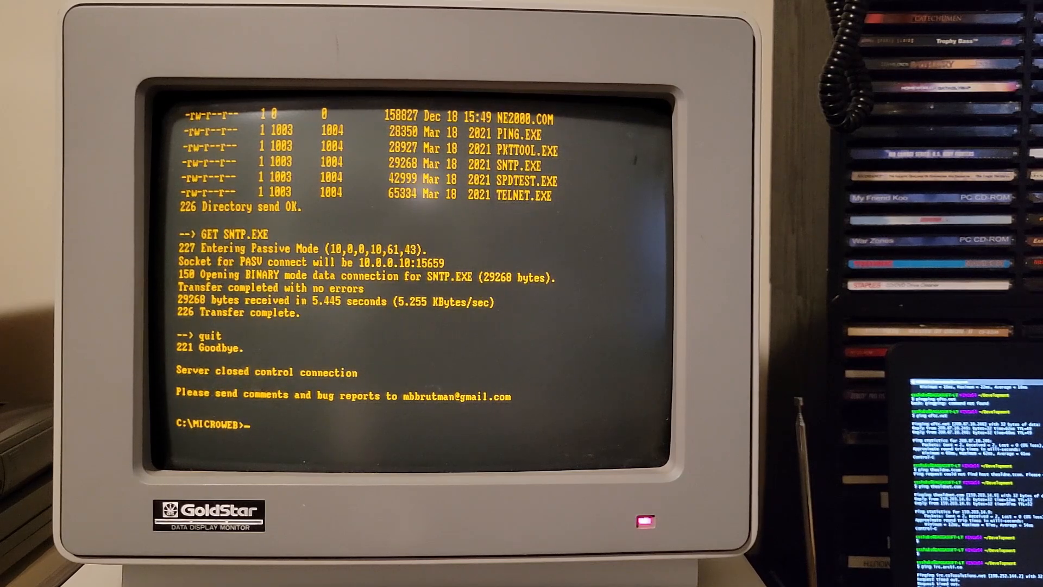
type("ircjr")
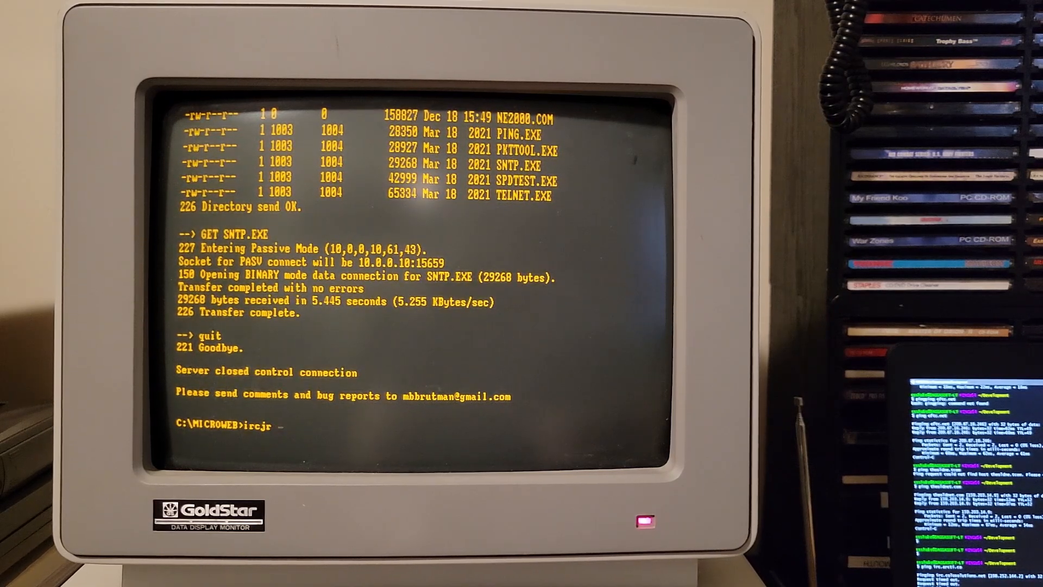
- Start IRCjr connected to the IRC server at 198.252.144.2, showing its message of the day
type("198.2")
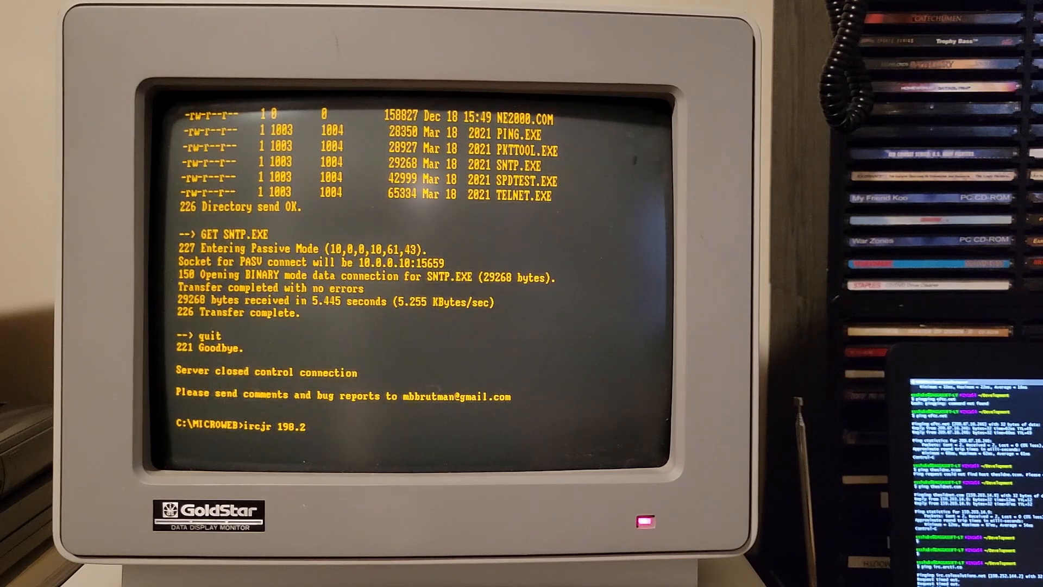
type("52")
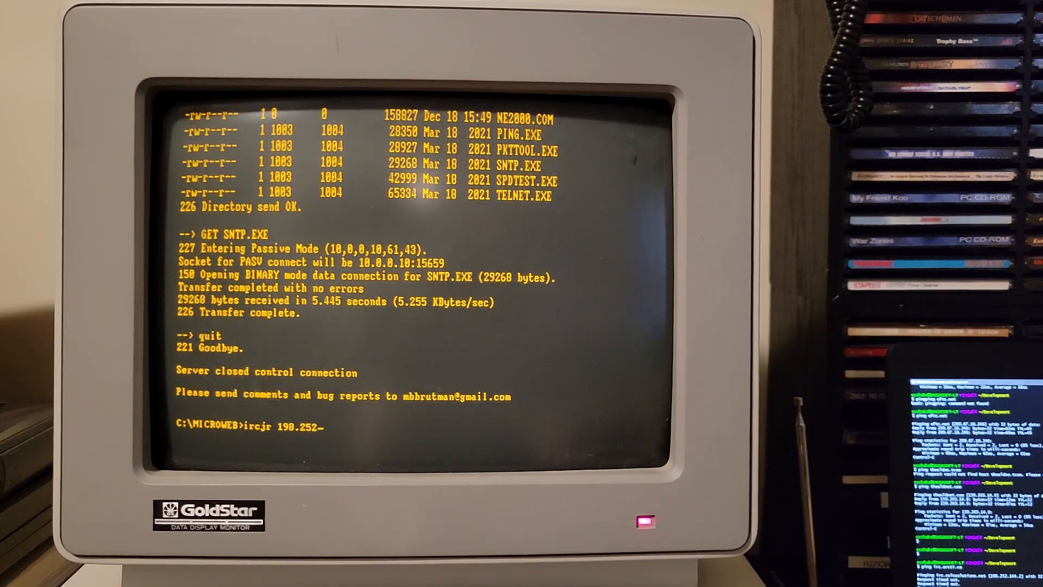
type("144.2")
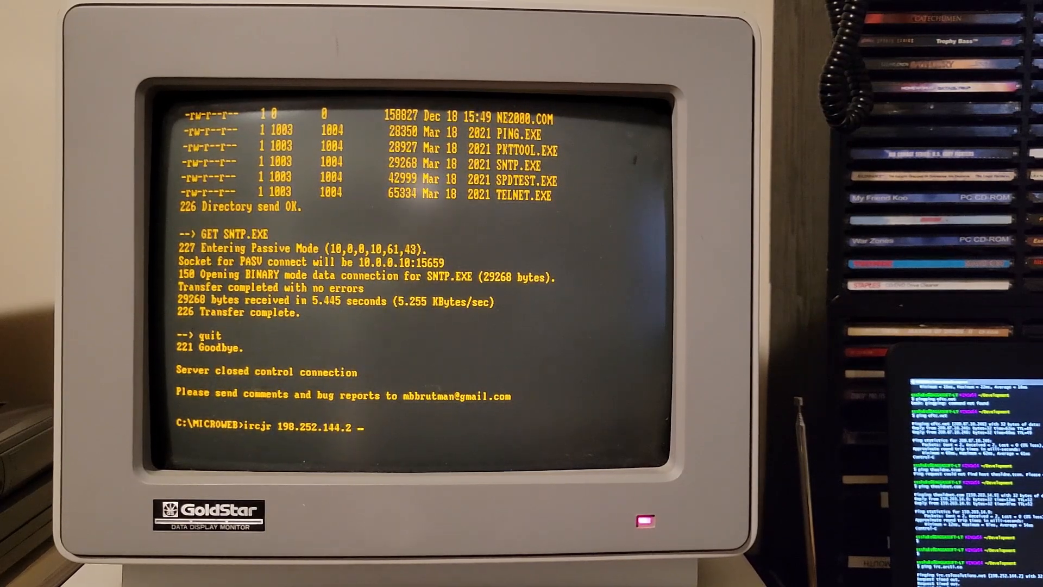
type("666")
type("/join")
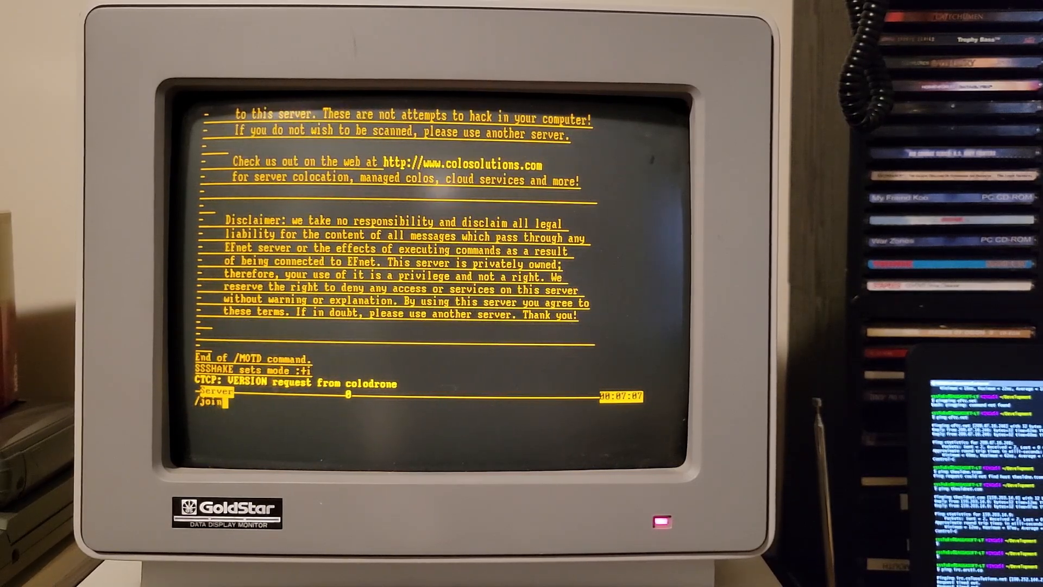
- Join #theoldnet, post "hello from epson equity II!", then /quit back to the DOS prompt
type("#")
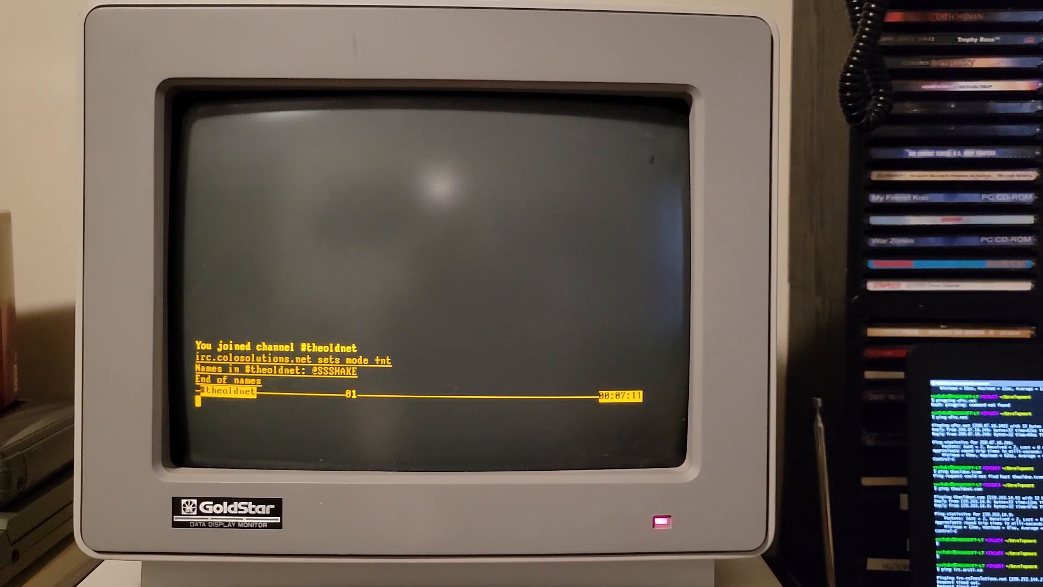
type("hello!")
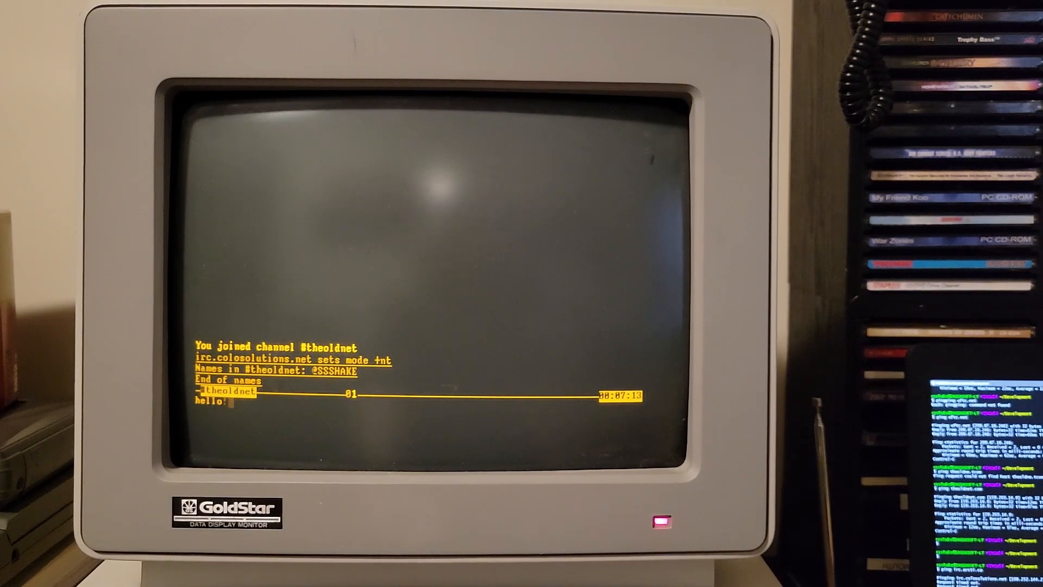
type("from epson")
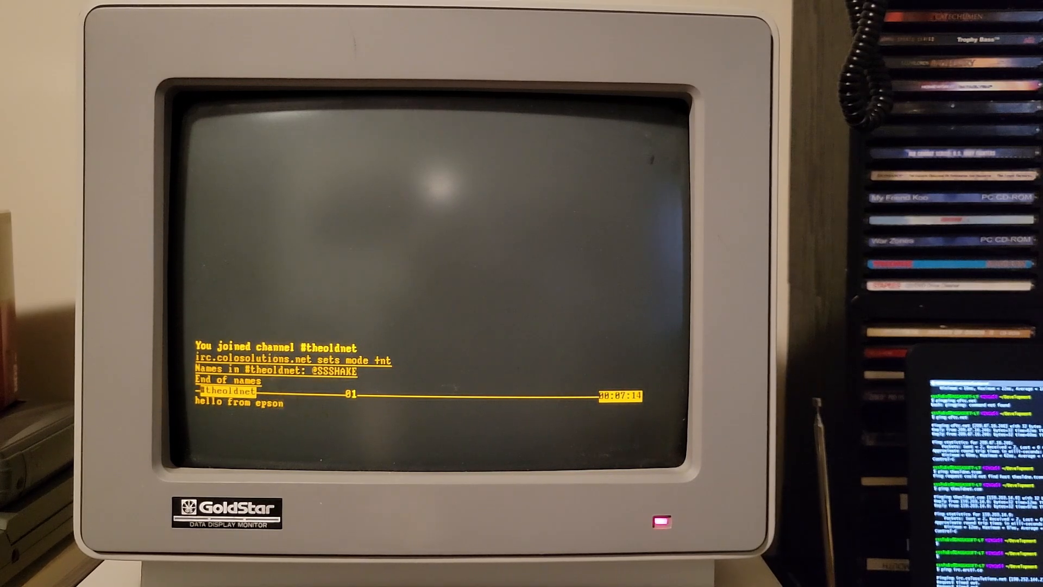
type("equity Ii")
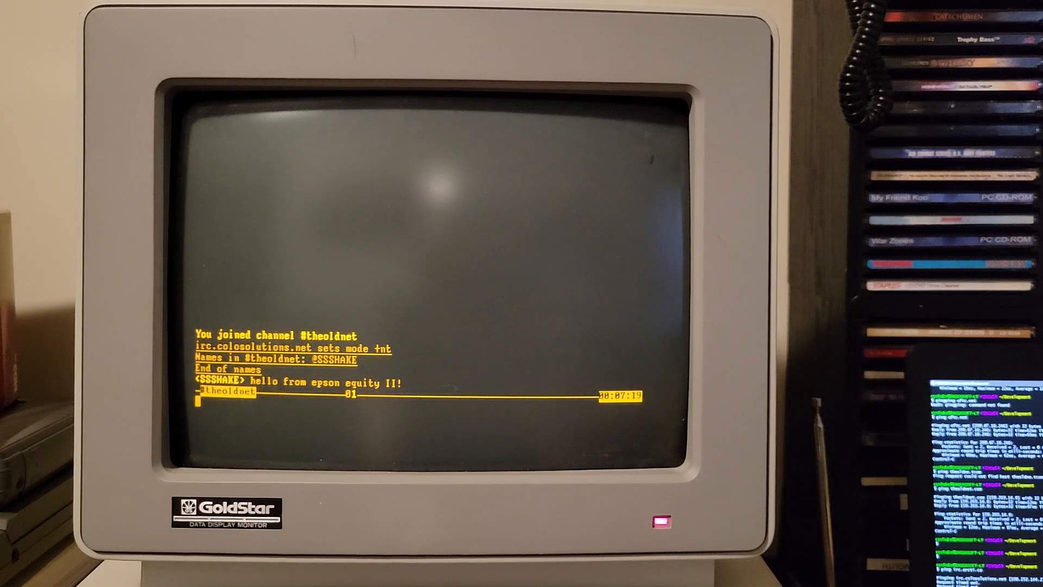
type("/quit")
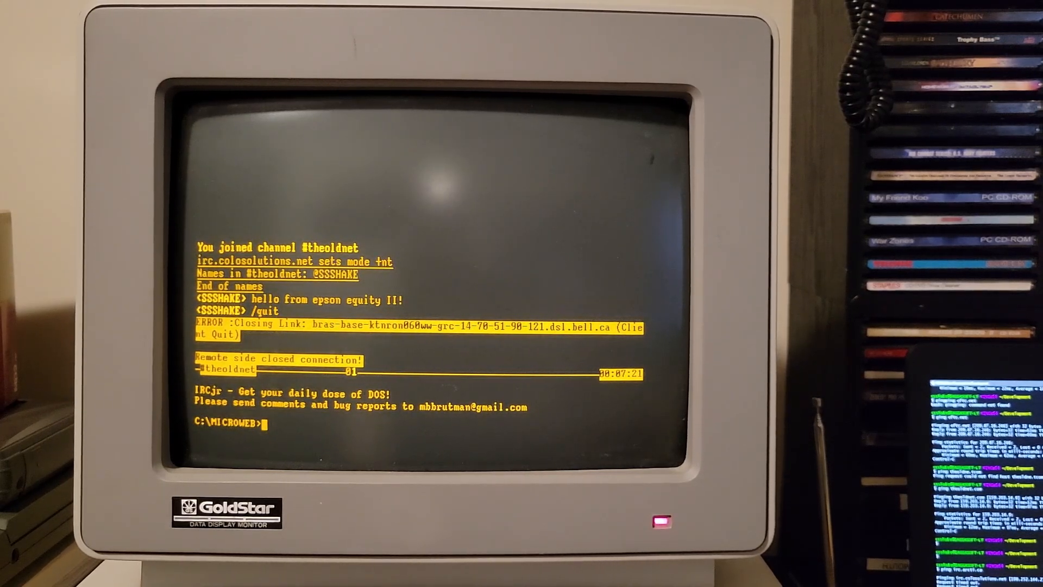
- Set HTTP_PROXY=159.203.14.9:1996 and launch MicroWeb to load the GeoCities home page
type("set")
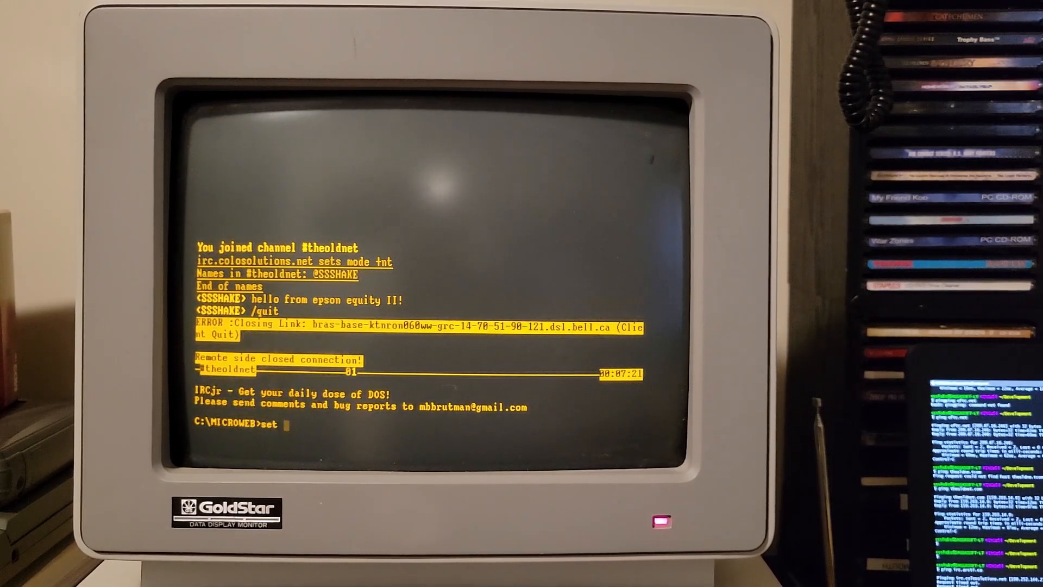
type("H")
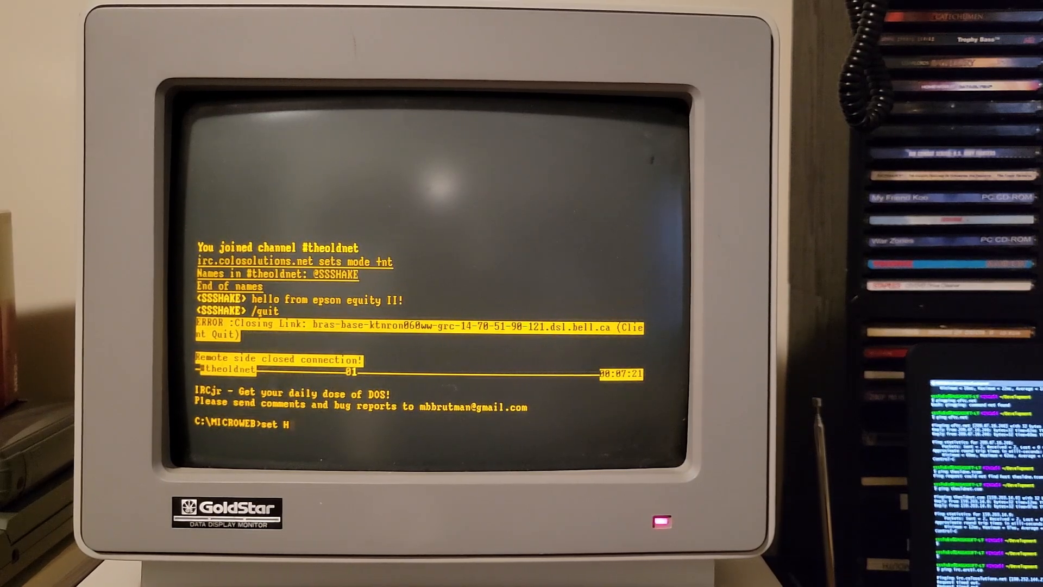
type("TTP_PR")
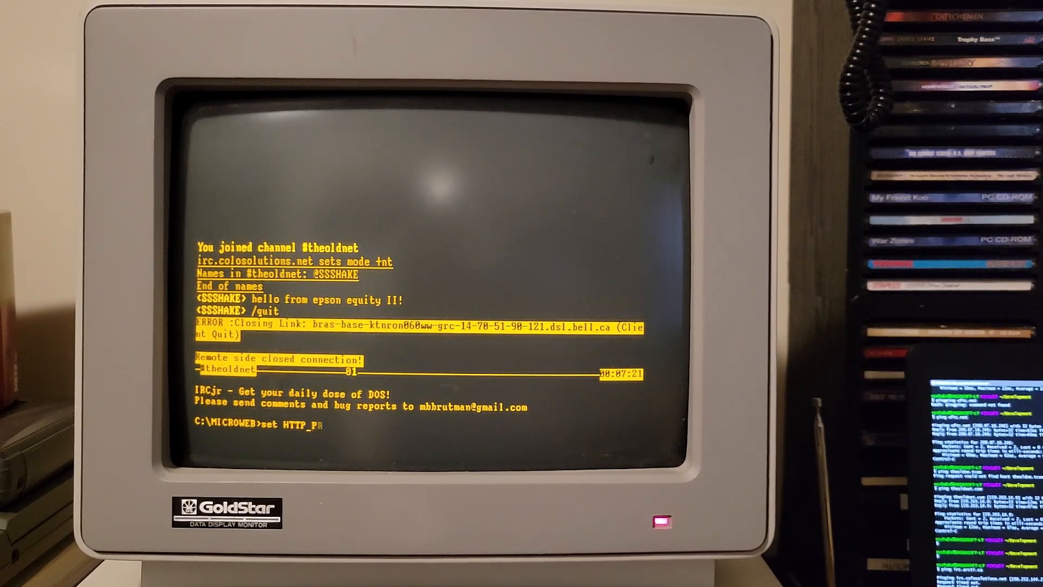
type("OXY")
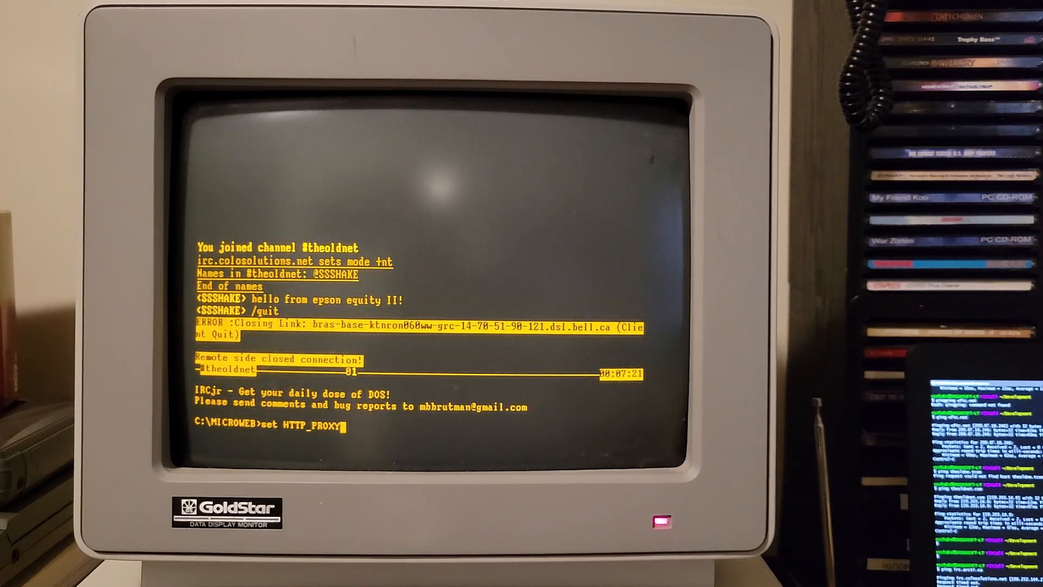
type("=")
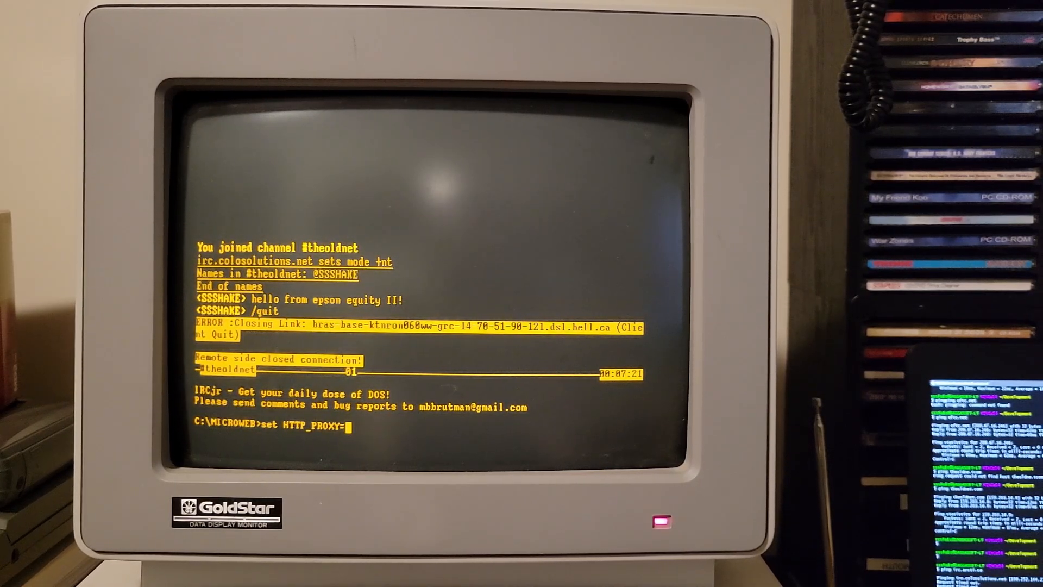
type("159.")
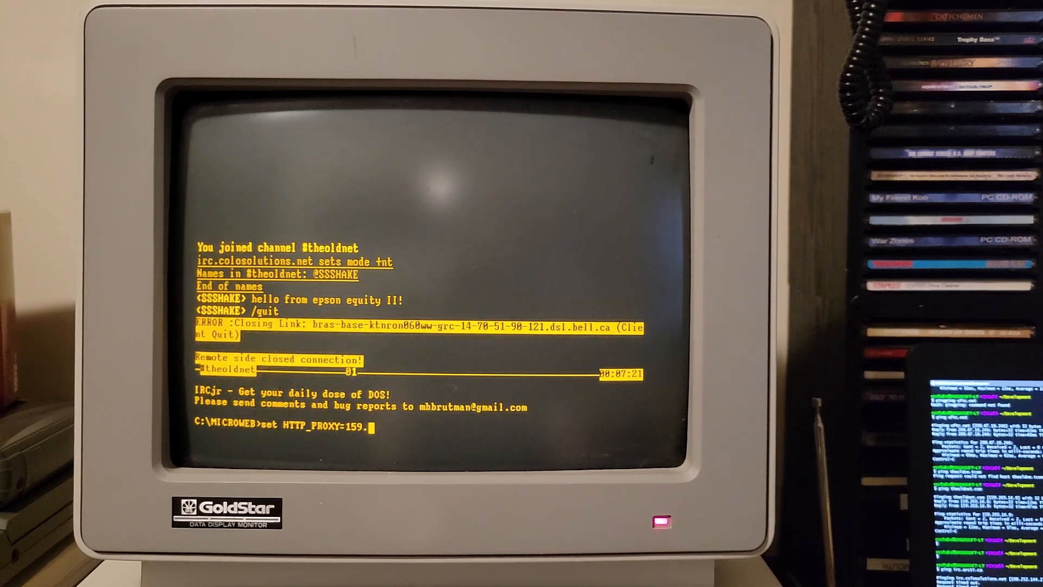
type("203")
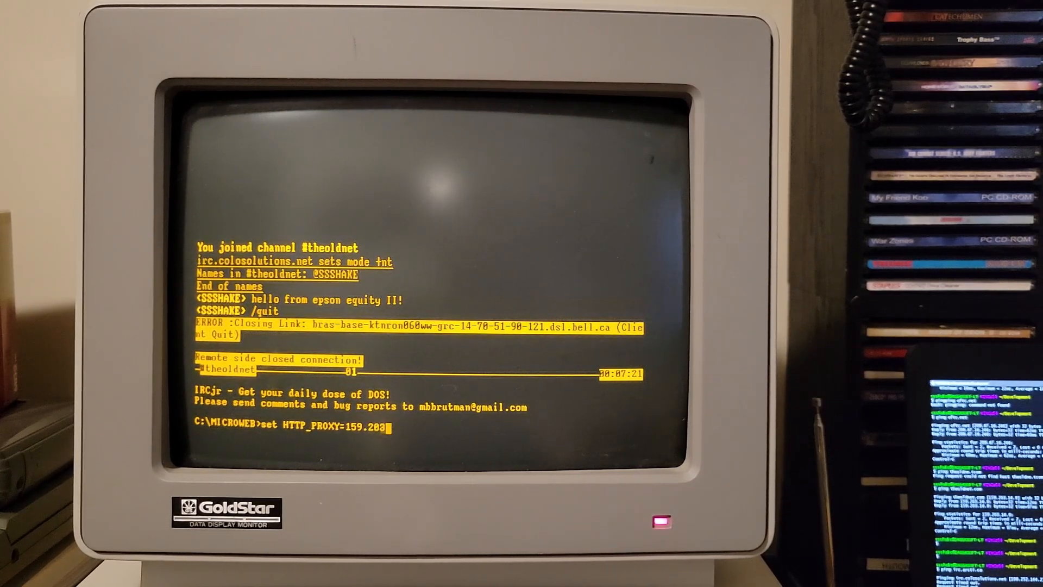
type(".14.9")
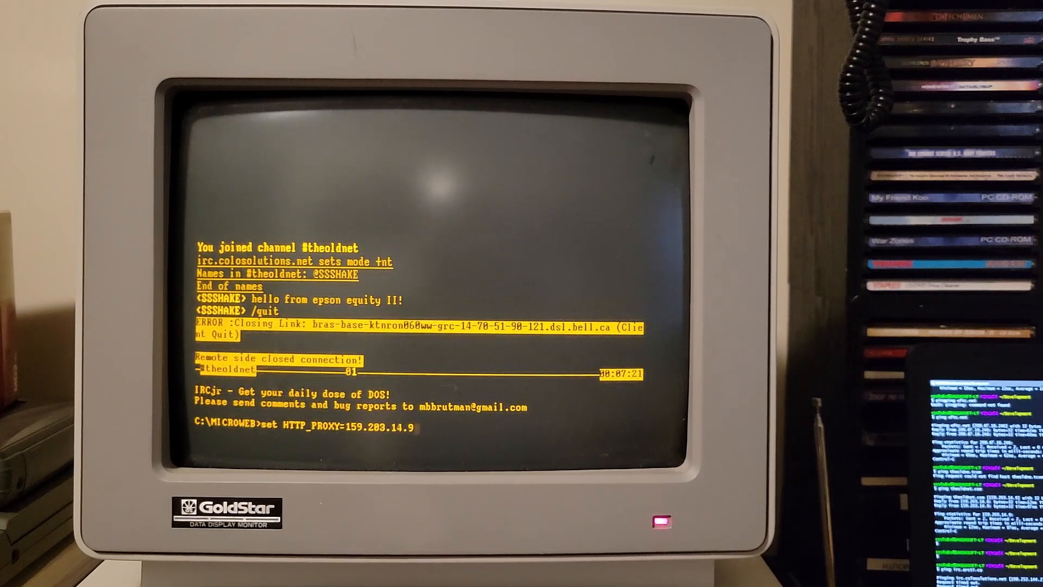
type(":")
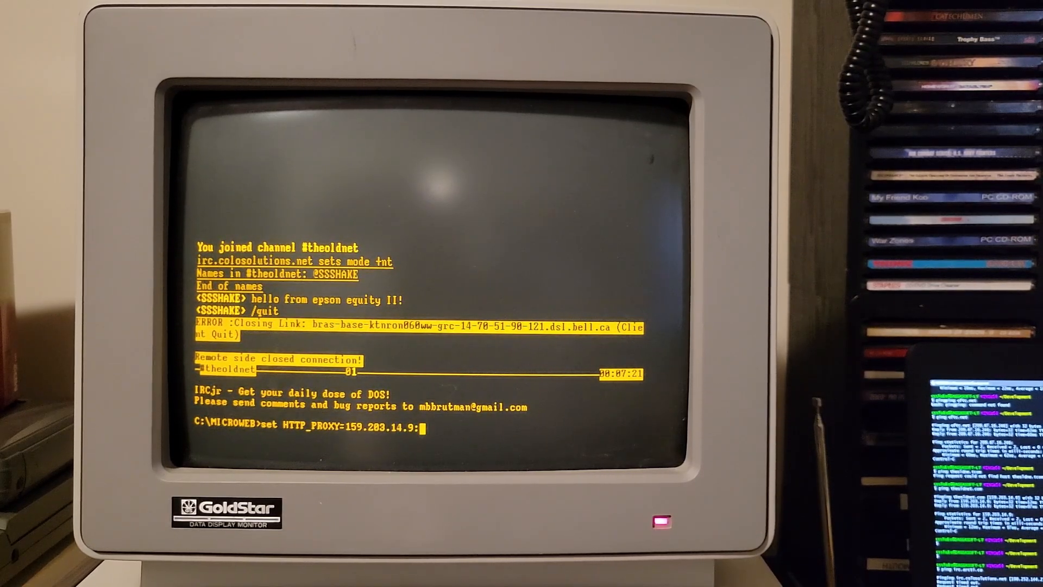
type("1996")
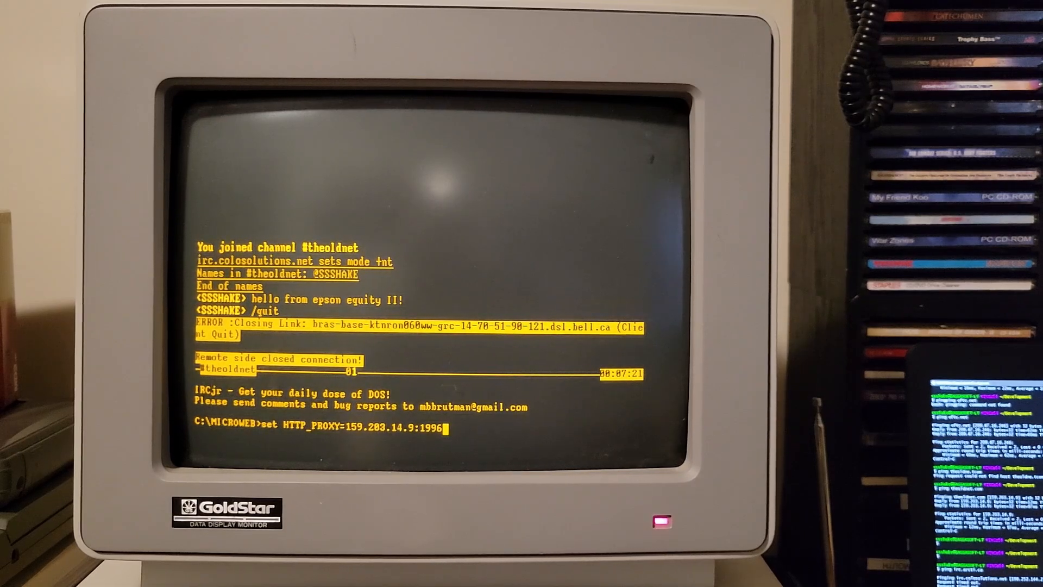
type("micr")
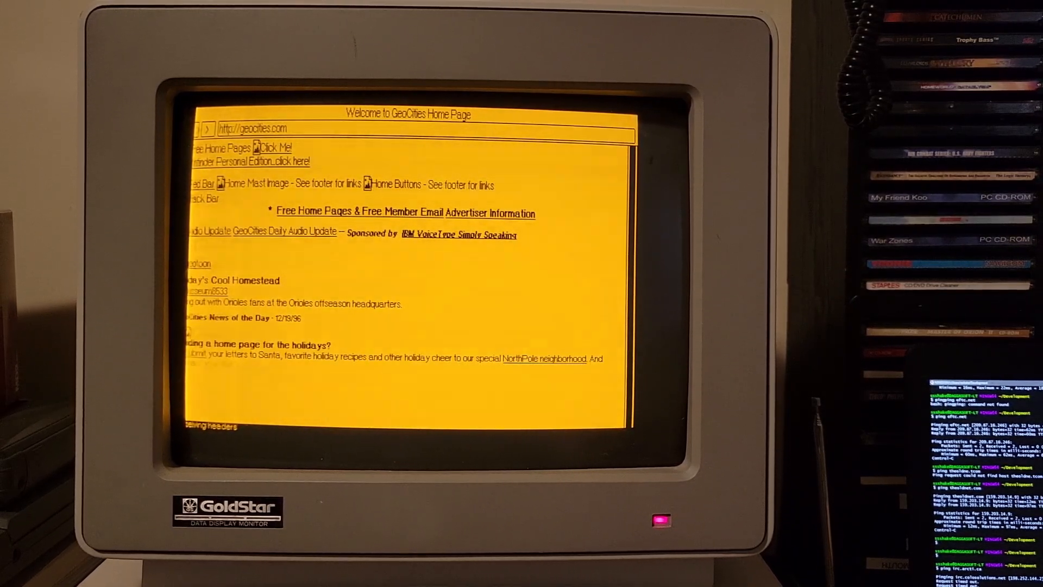
scroll("down", 3)
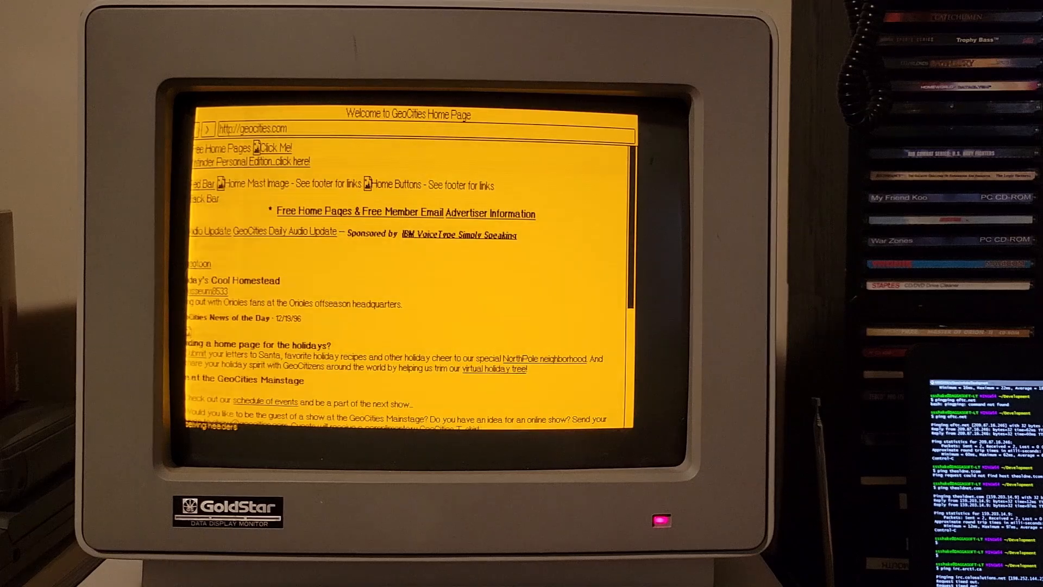
scroll("down", 3)
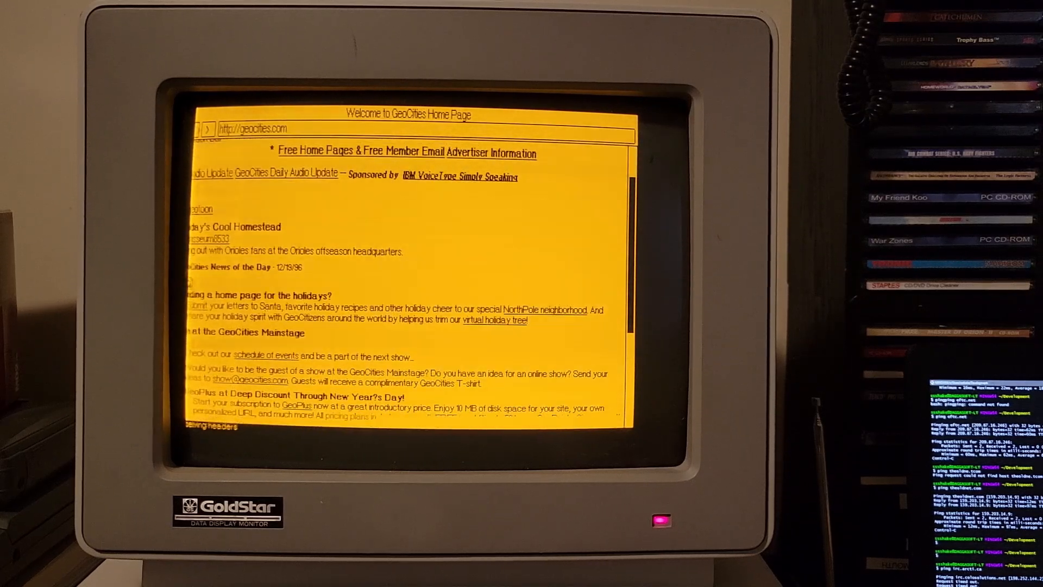
scroll("down", 3)
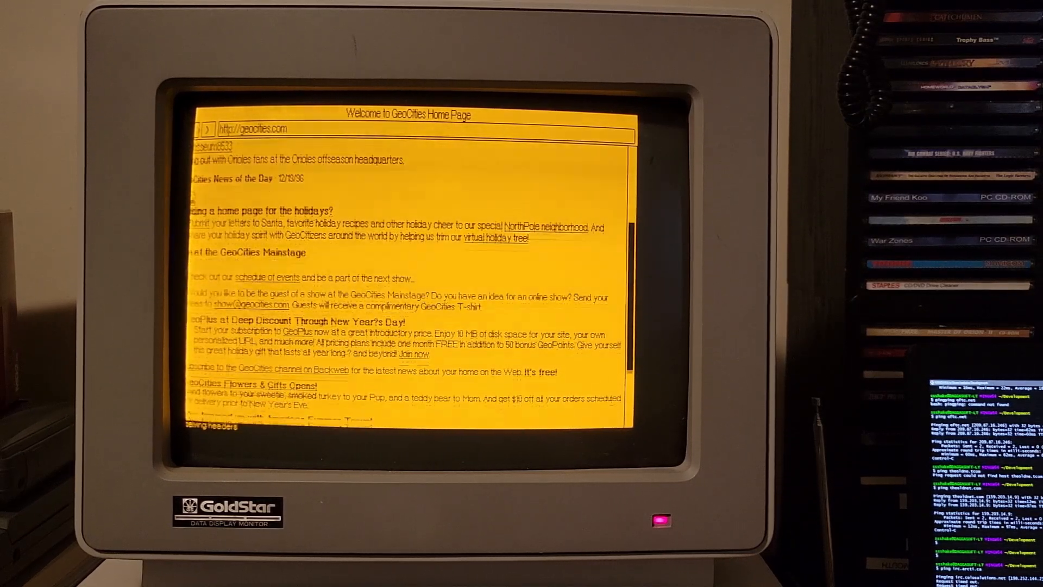
scroll("down", 3)
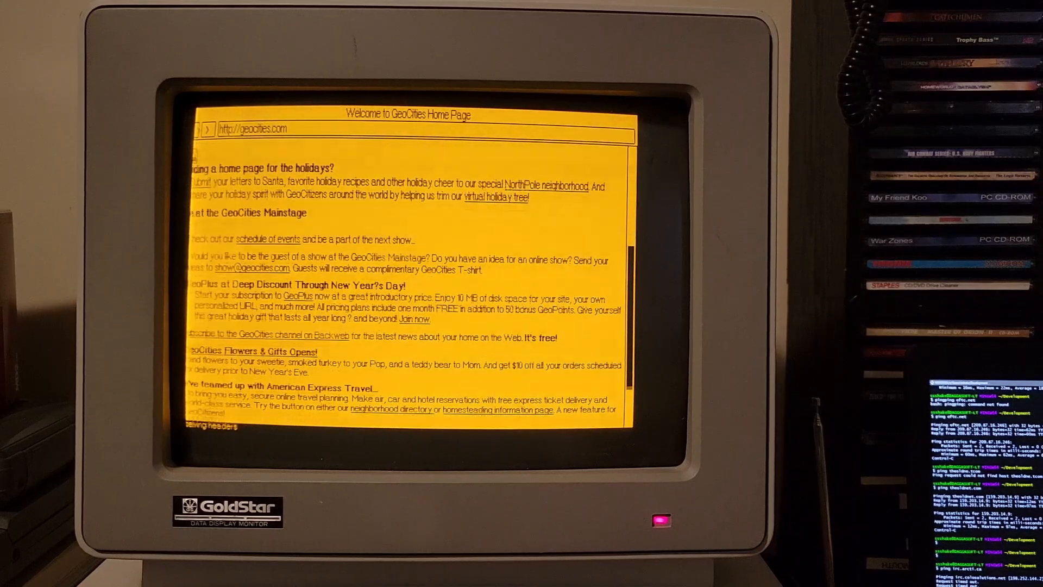
scroll("down", 3)
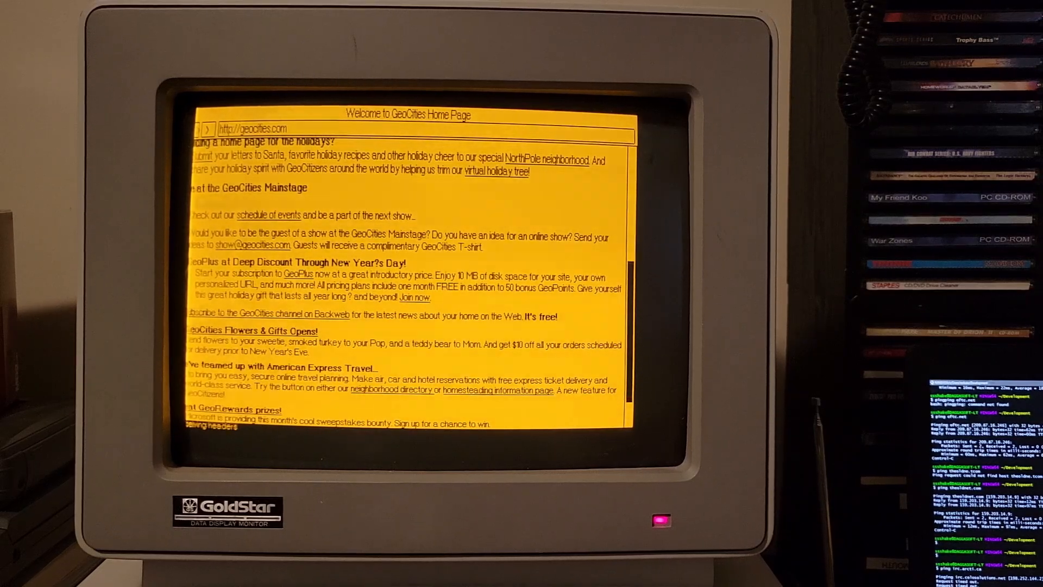
scroll("down", 3)
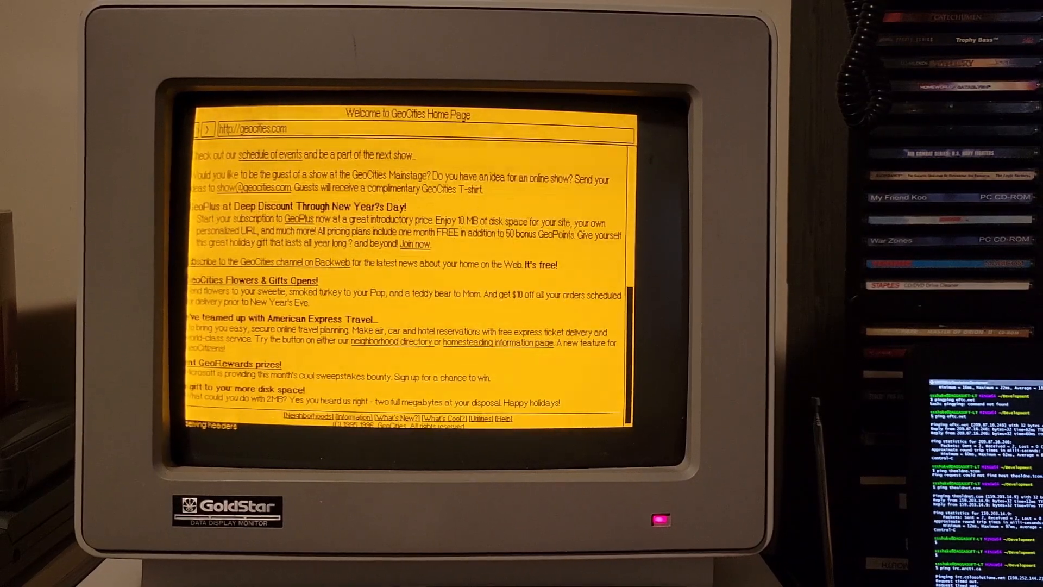